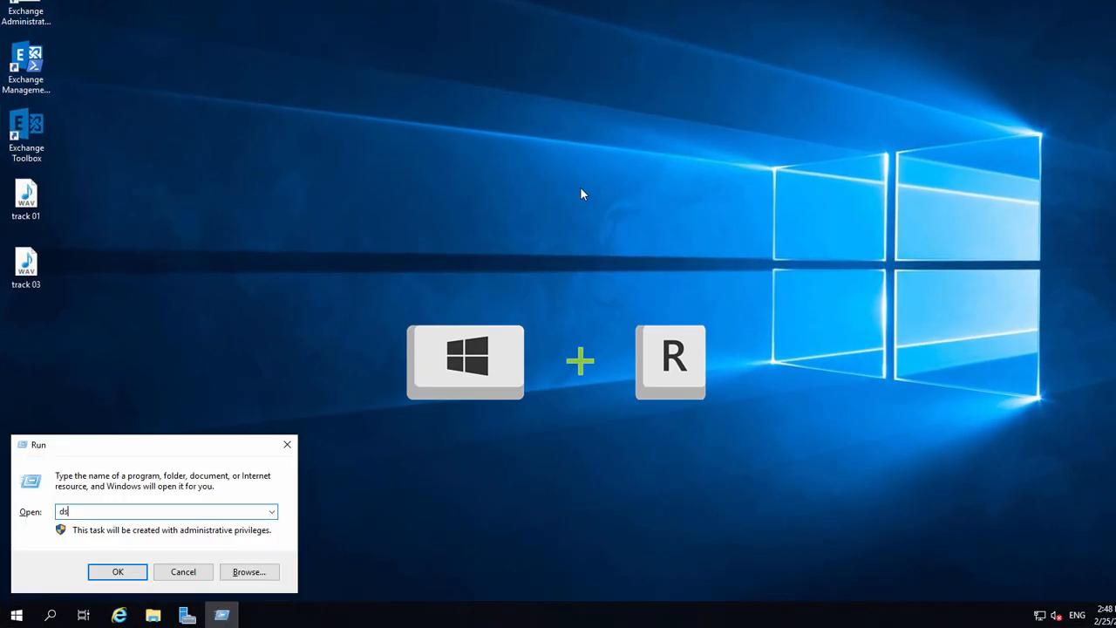
Step: Launch dsa.msc and set View > Filter Options to show only Users objects
text(sa.msc)
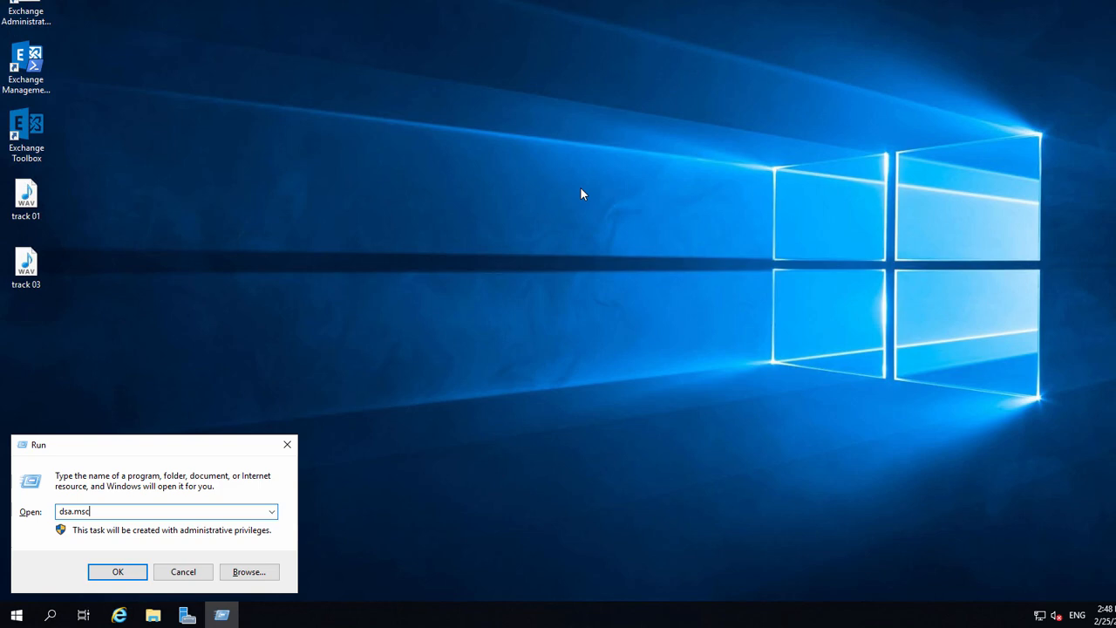
click(118, 571)
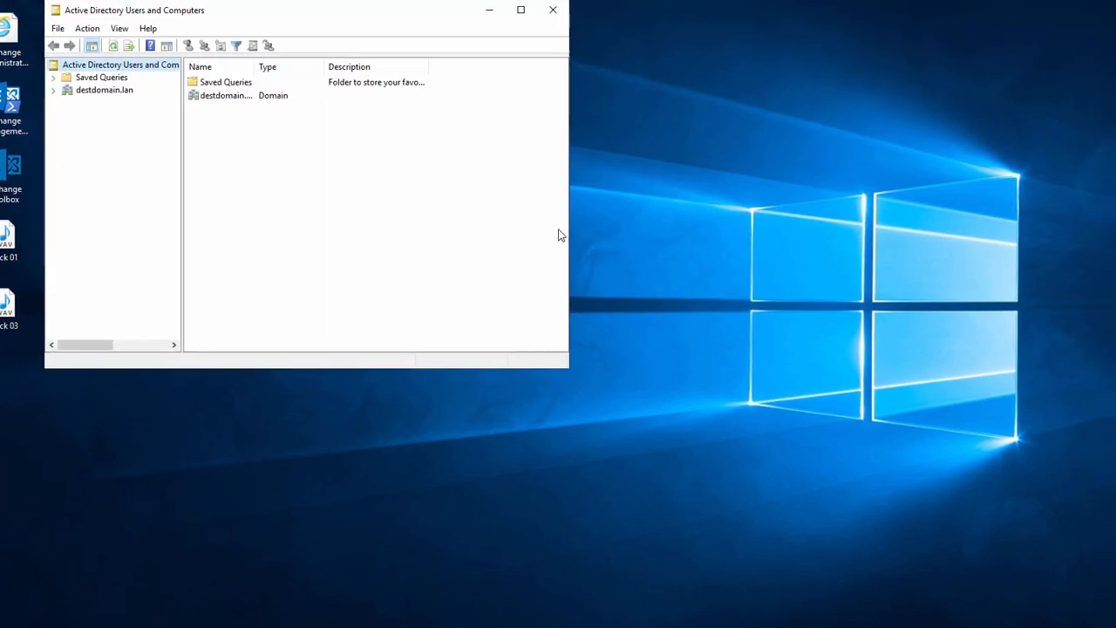
click(119, 28)
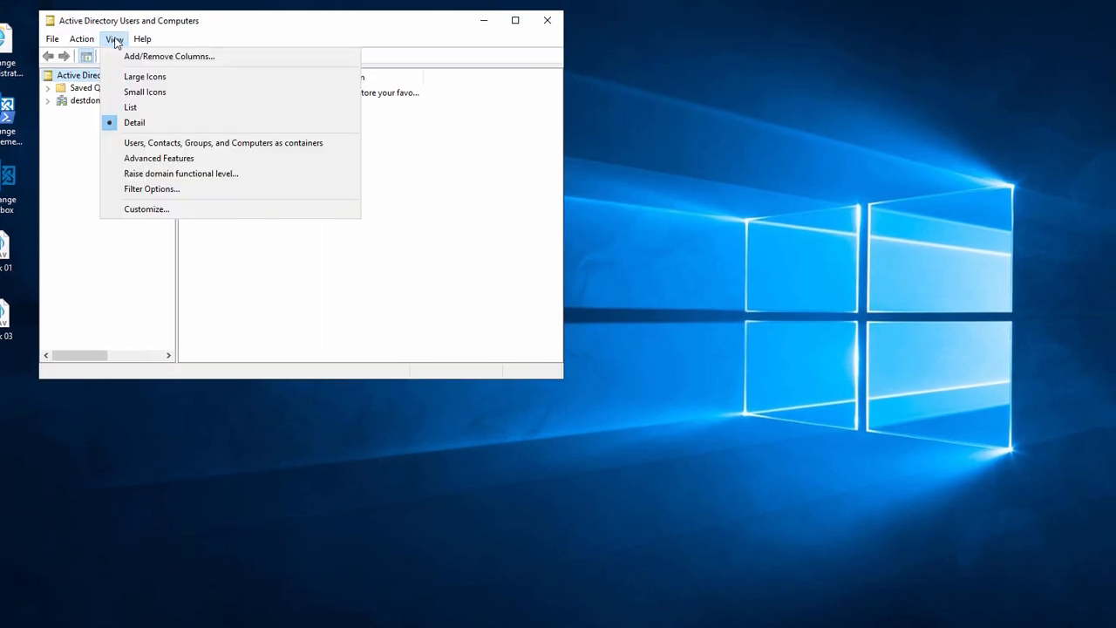
click(151, 189)
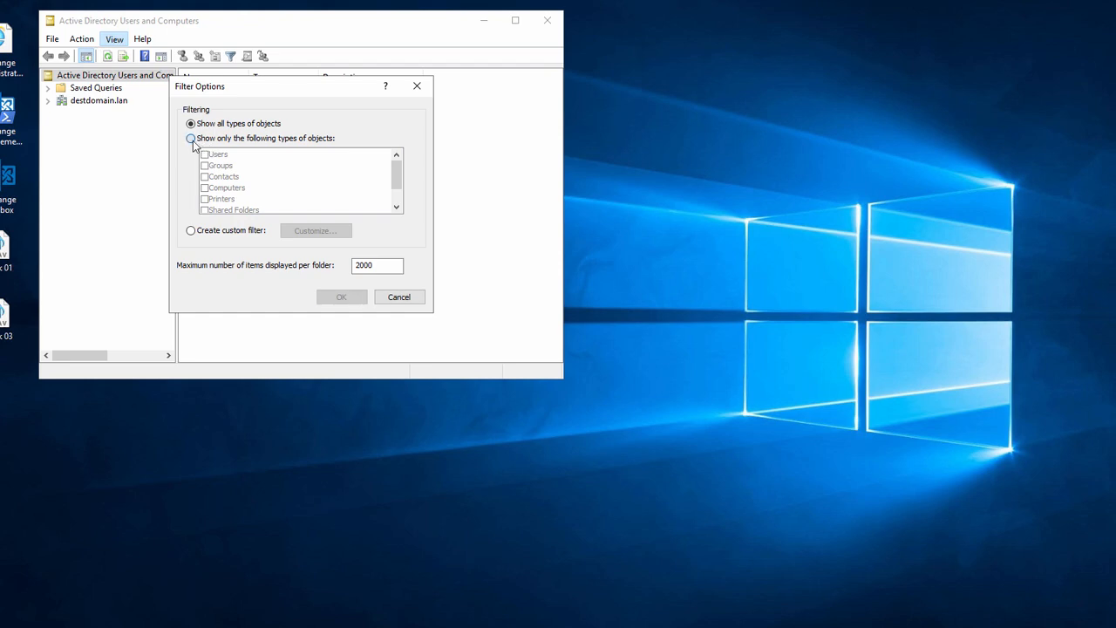
click(190, 138)
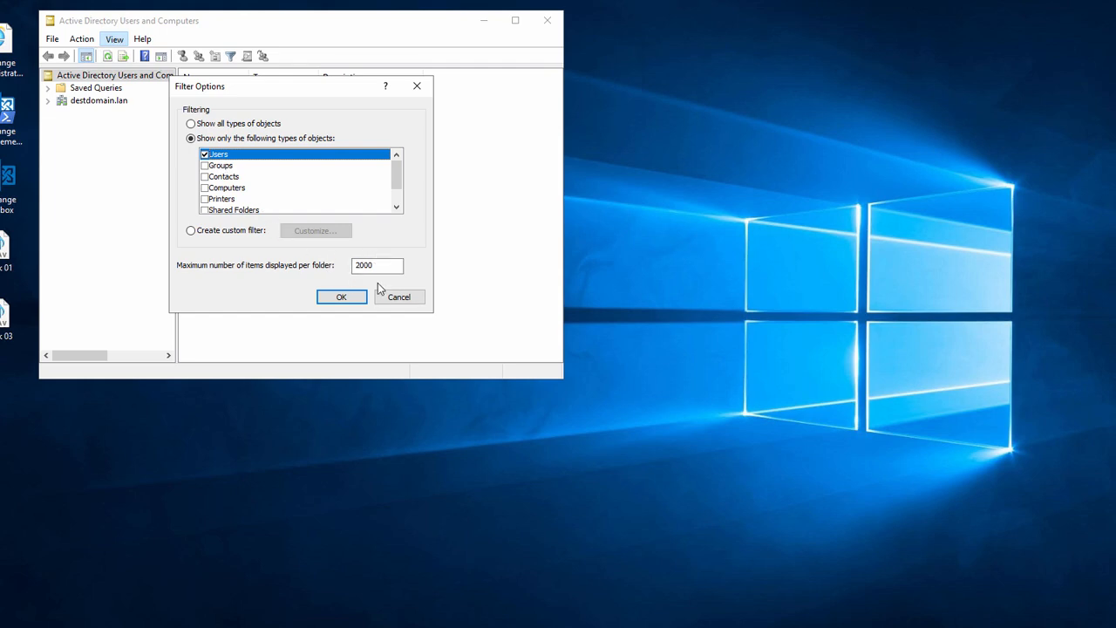
Step: Apply the filter, add name, job and location columns to Users, and export them as Unicode CSV
click(341, 296)
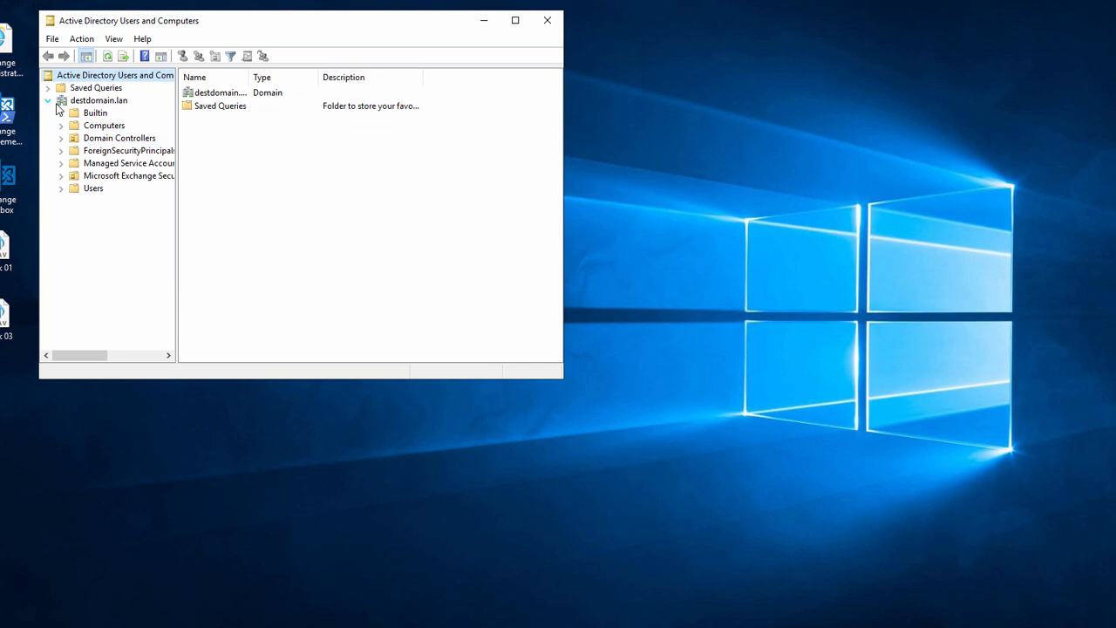
click(93, 188)
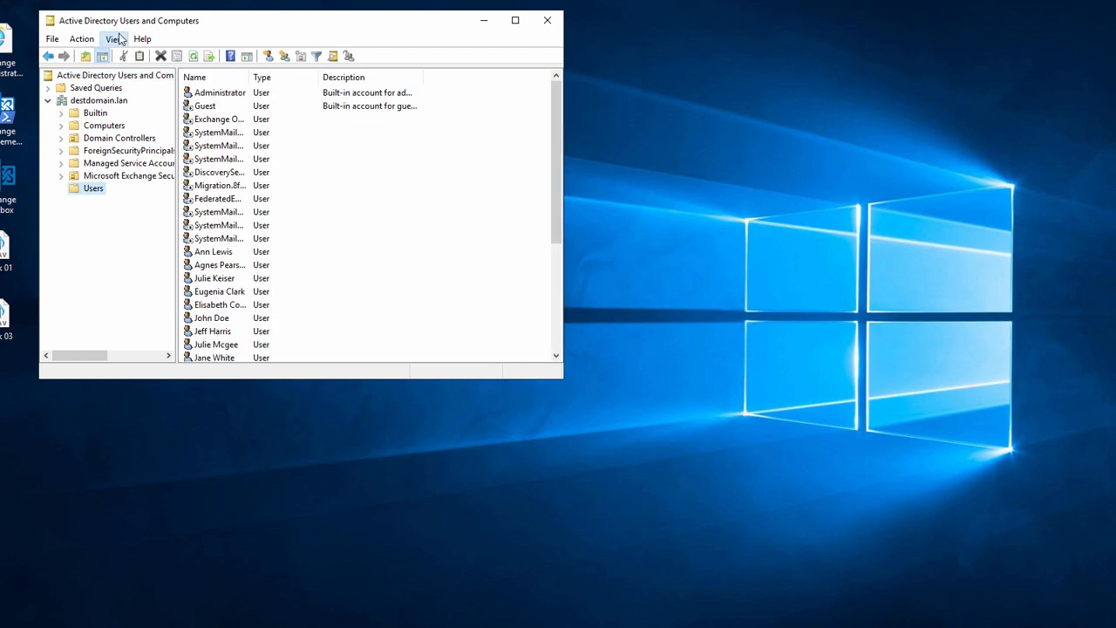
click(114, 39)
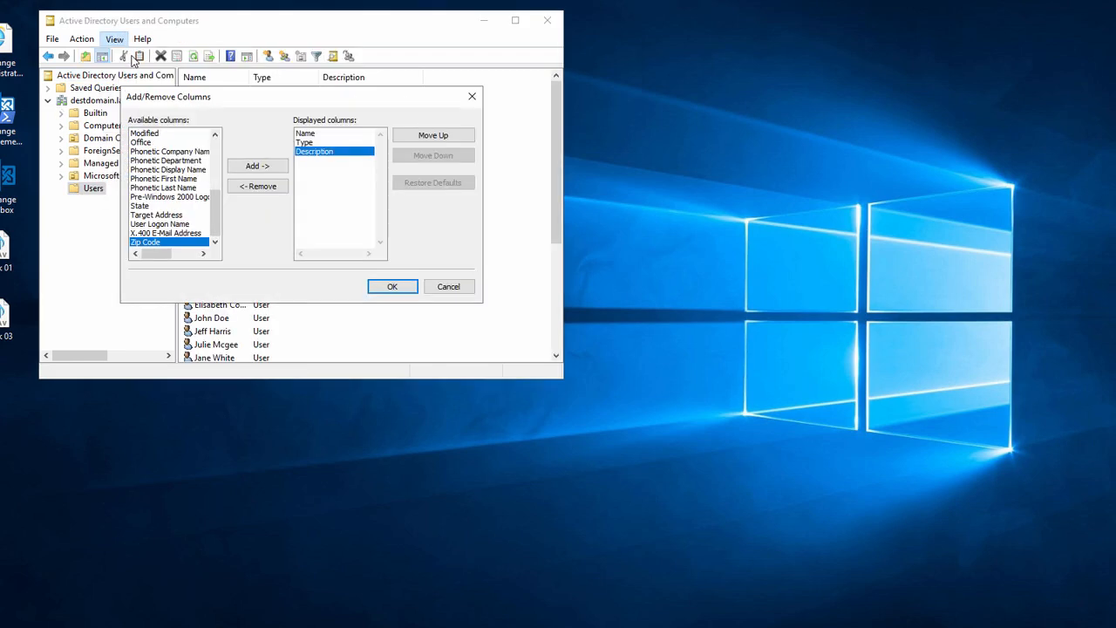
click(257, 166)
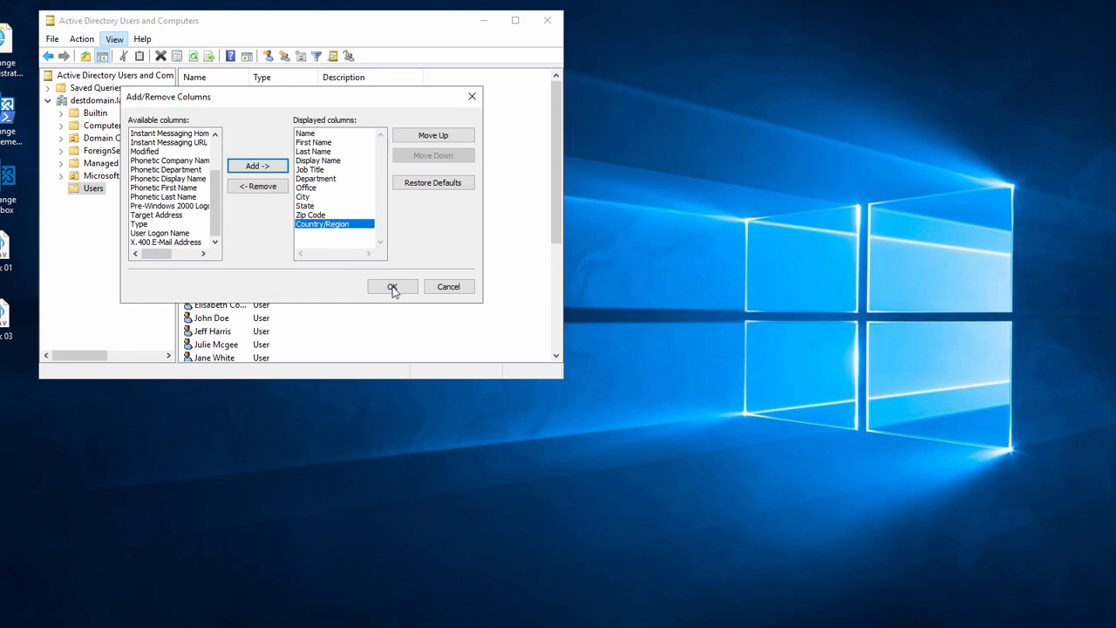
click(391, 286)
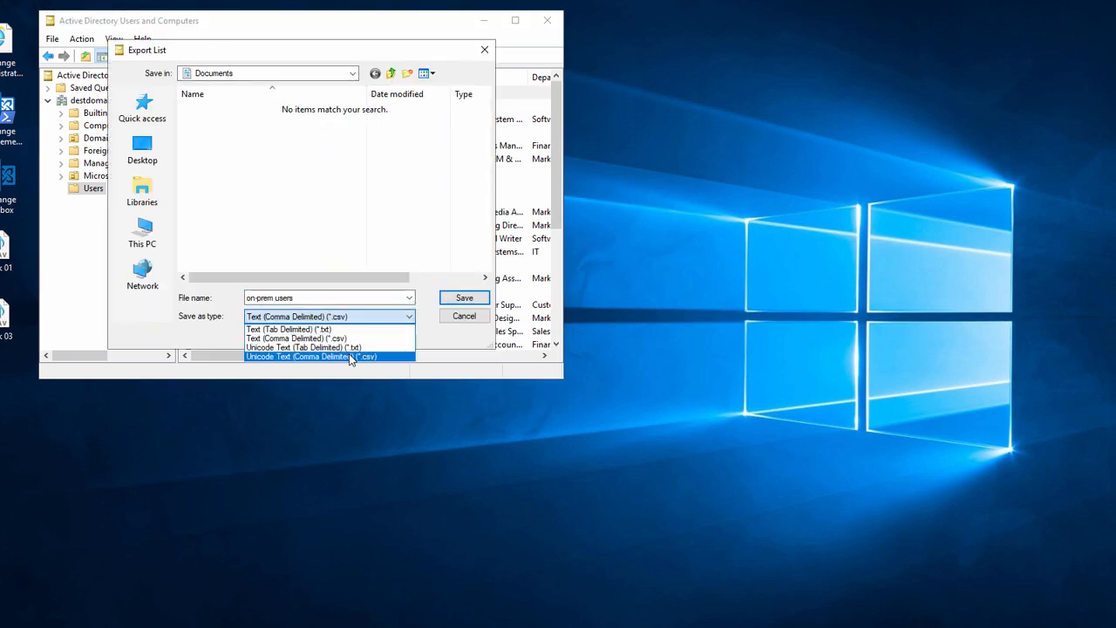
click(296, 356)
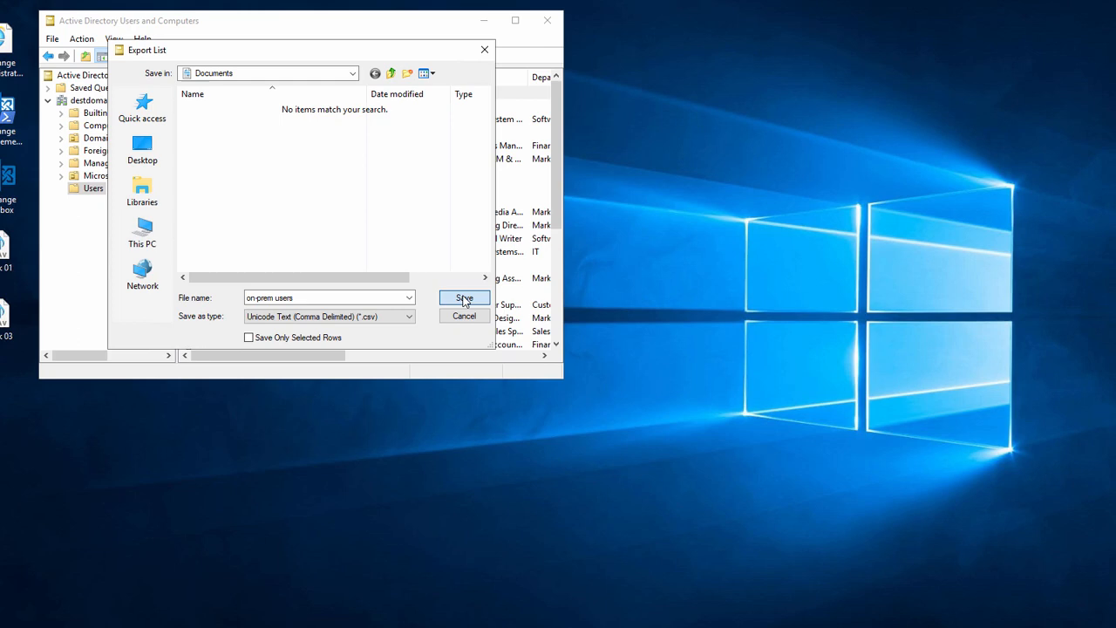
click(464, 298)
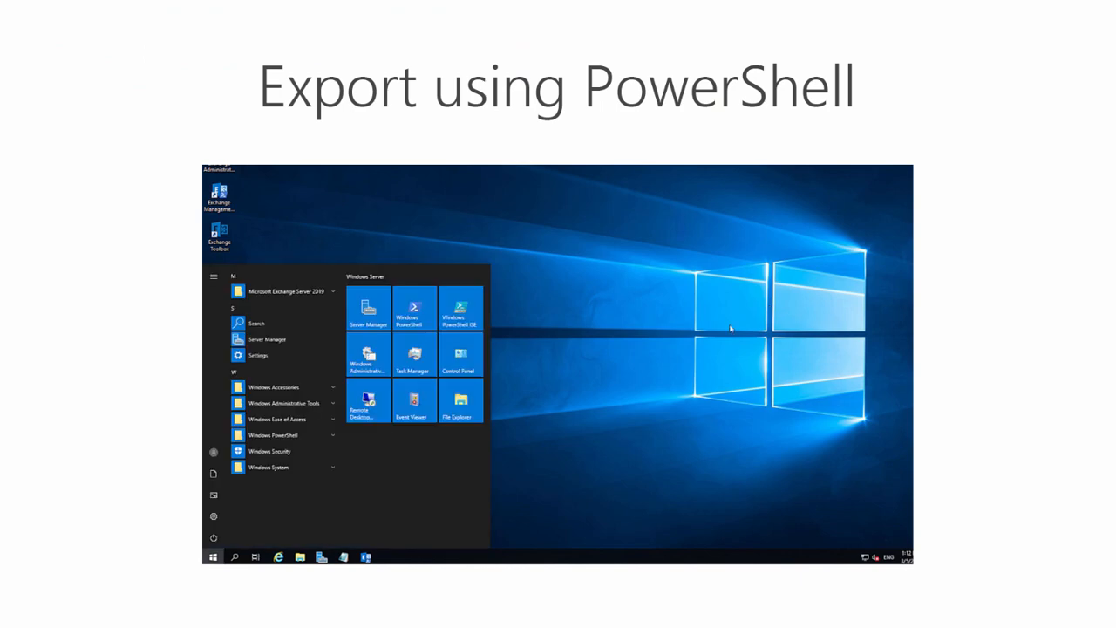
Step: Search for 'exchang' and launch Exchange Management Shell
text(exchange management shell)
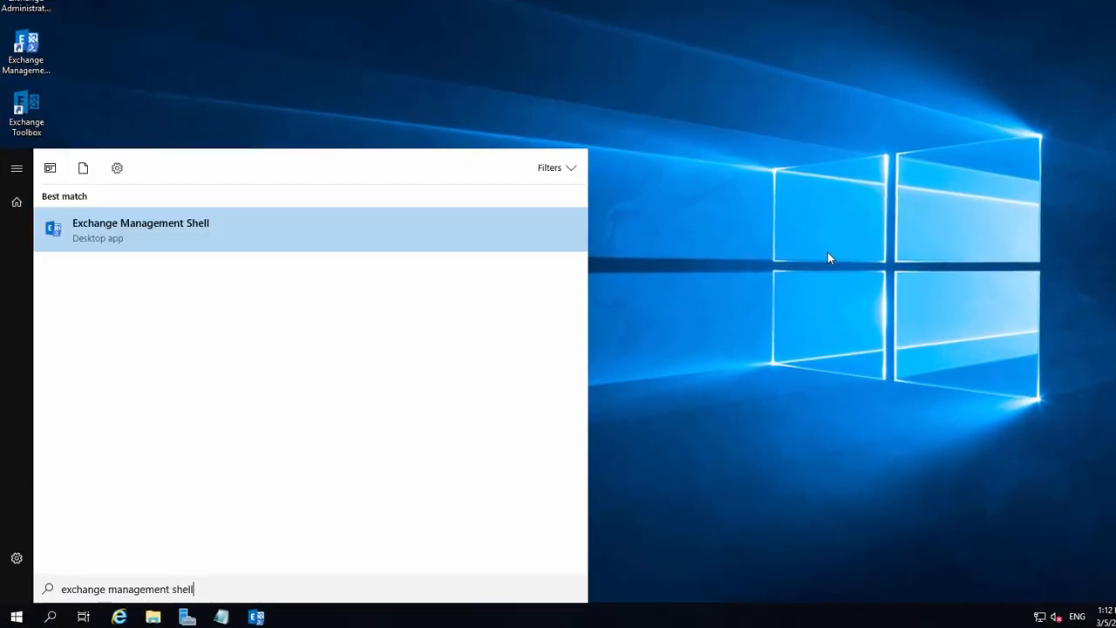
click(141, 230)
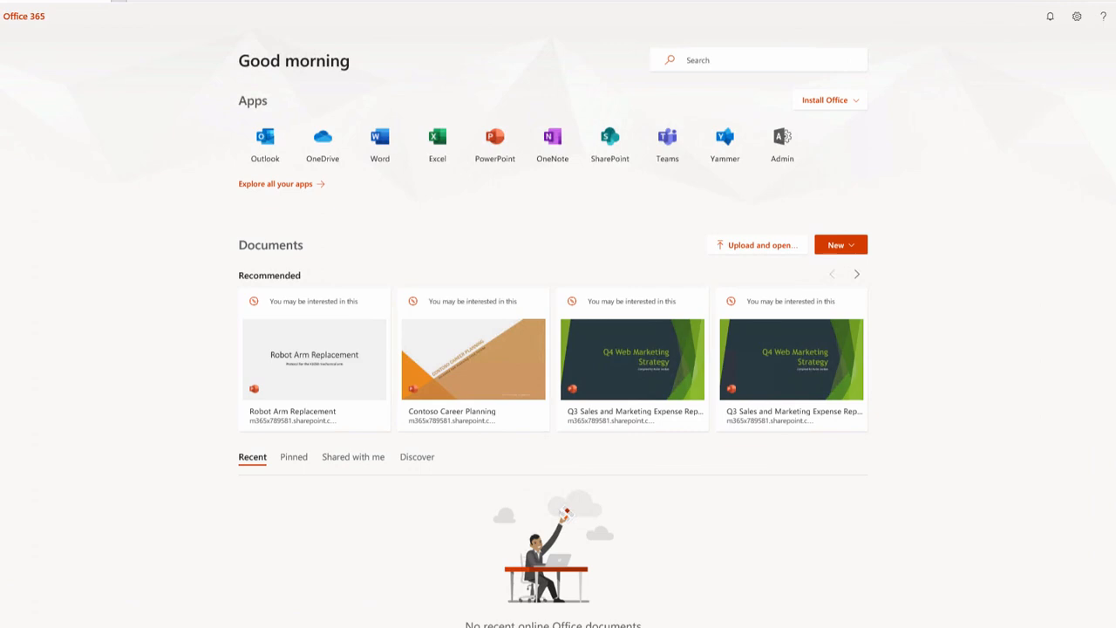
mouse_move(778, 147)
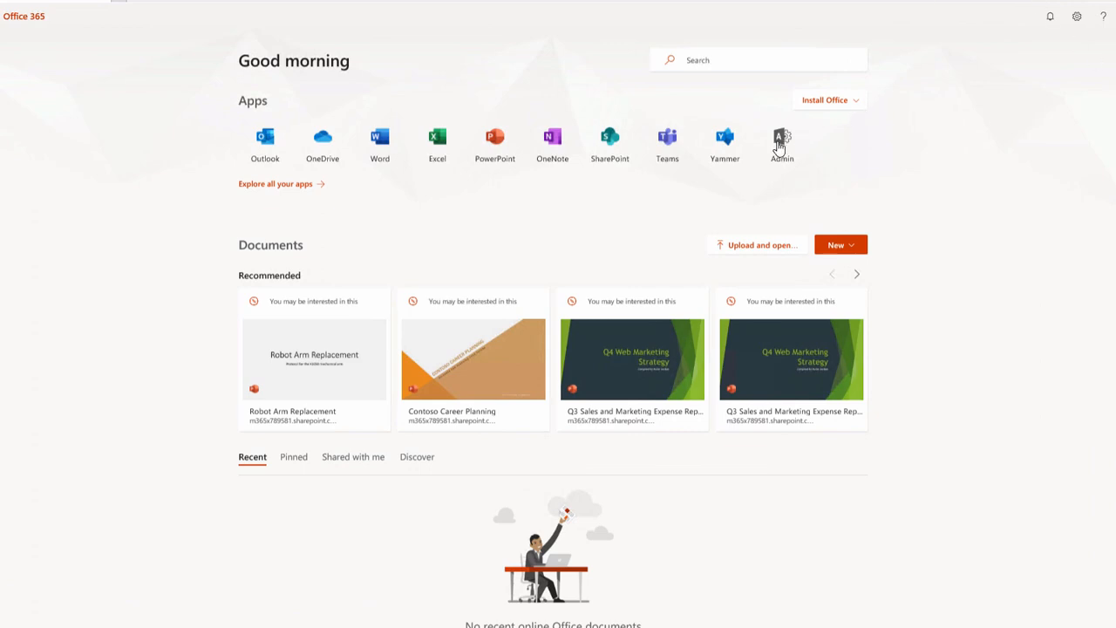
Step: Open the admin center's Active users page and expand its More actions menu
click(781, 139)
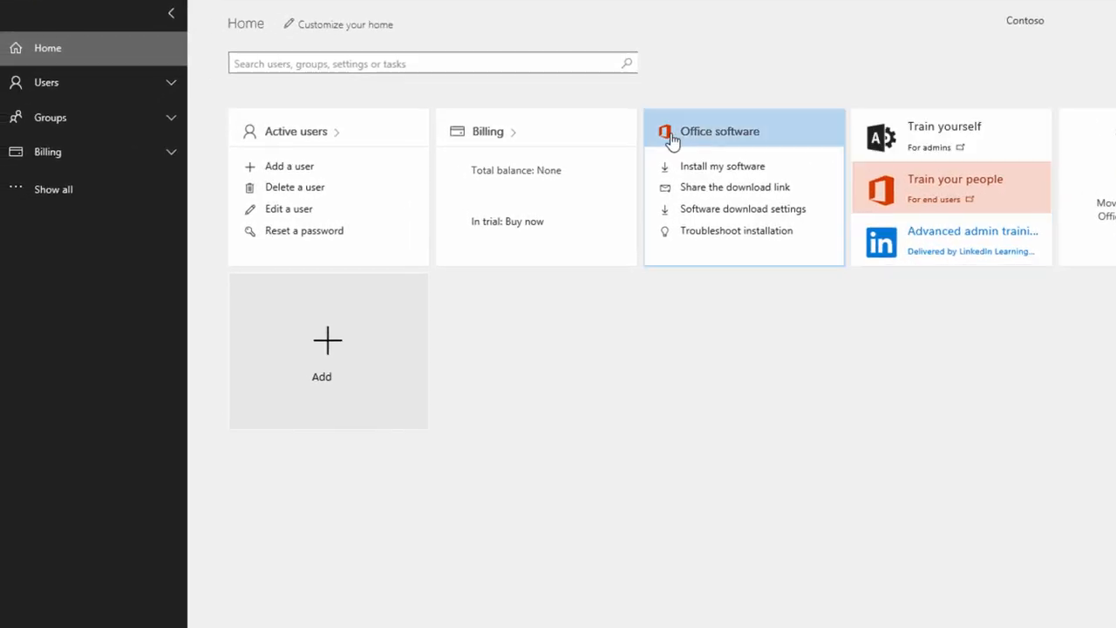
click(45, 82)
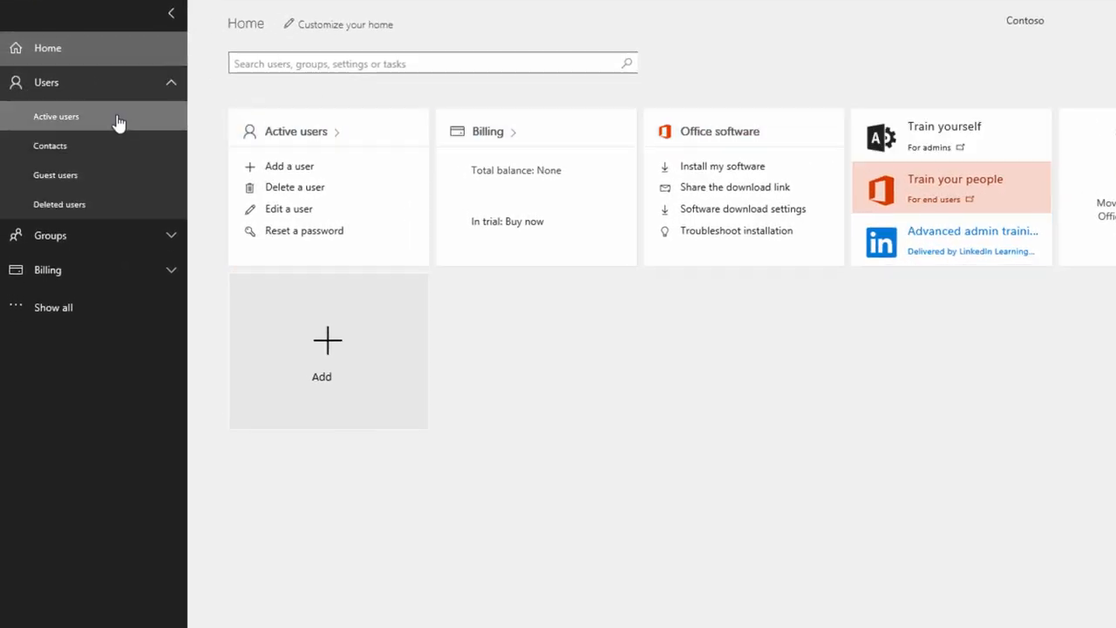
click(56, 116)
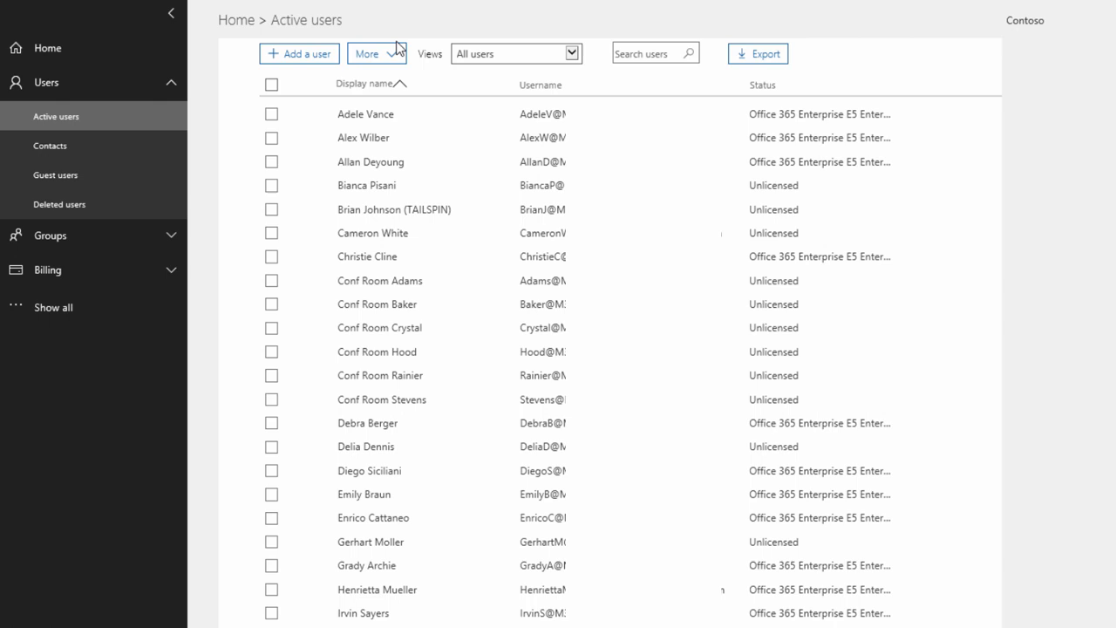
click(370, 53)
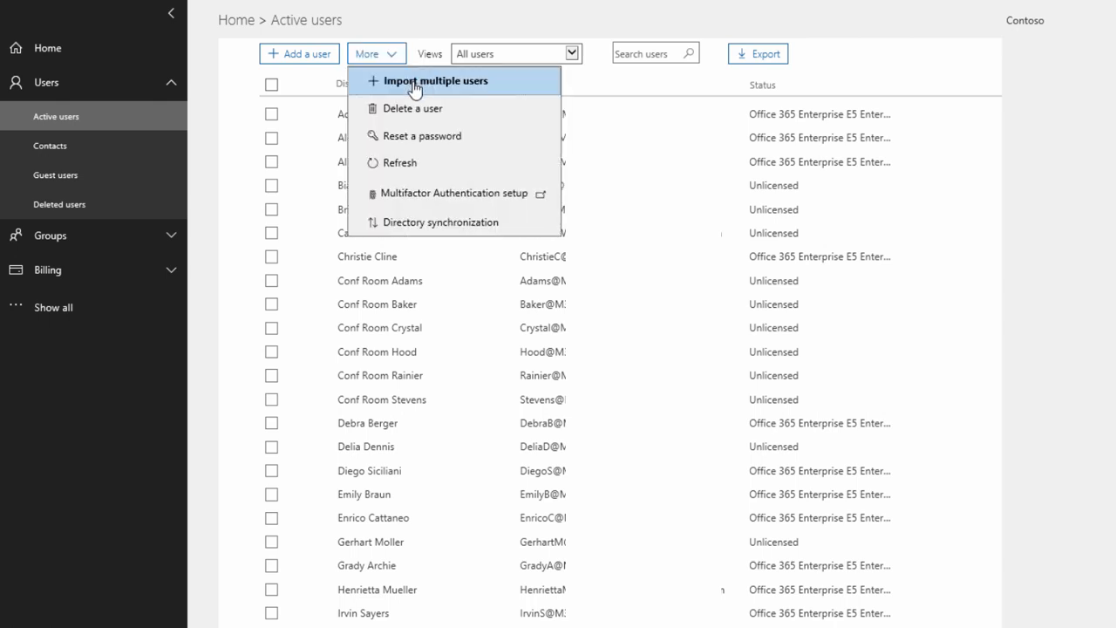
Step: Upload all-users.csv via Import multiple users and verify it, then run Get-Credential in PowerShell
click(435, 80)
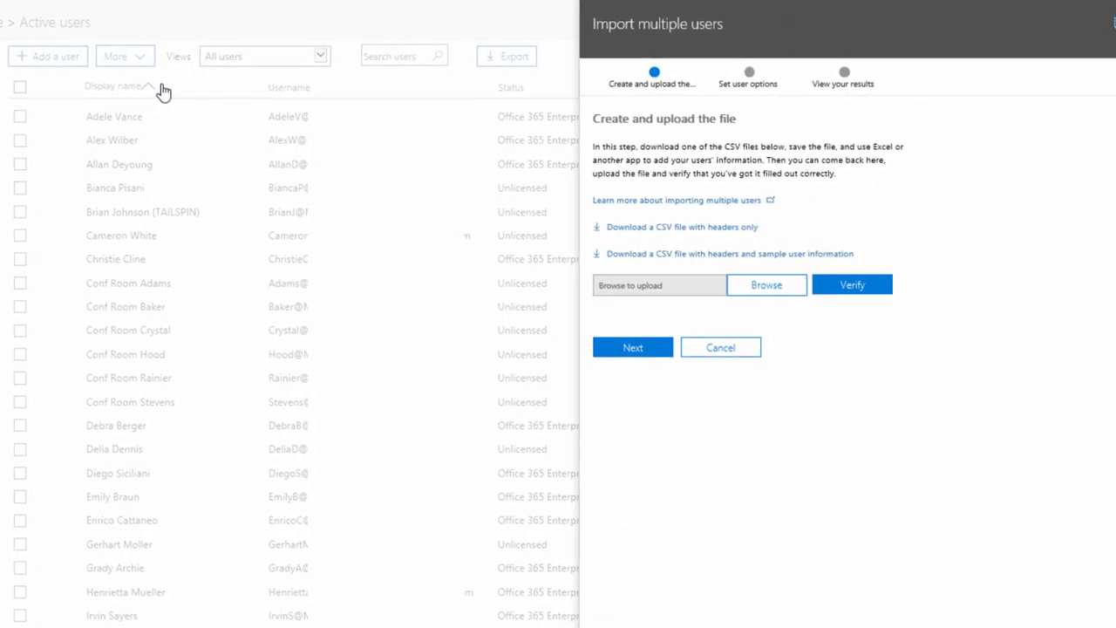
click(765, 285)
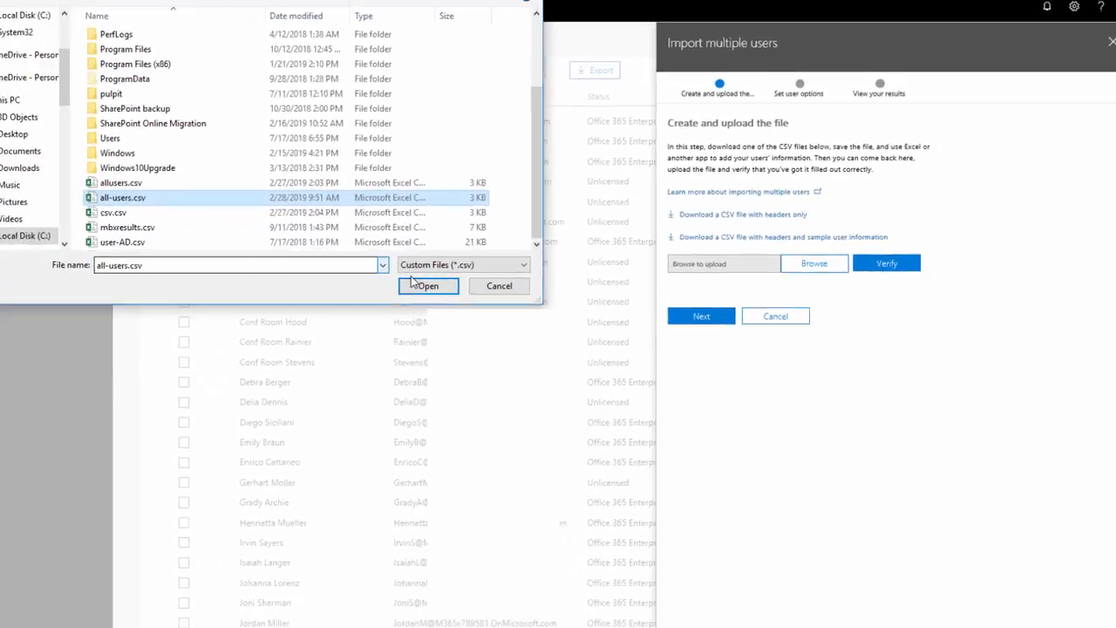
click(427, 286)
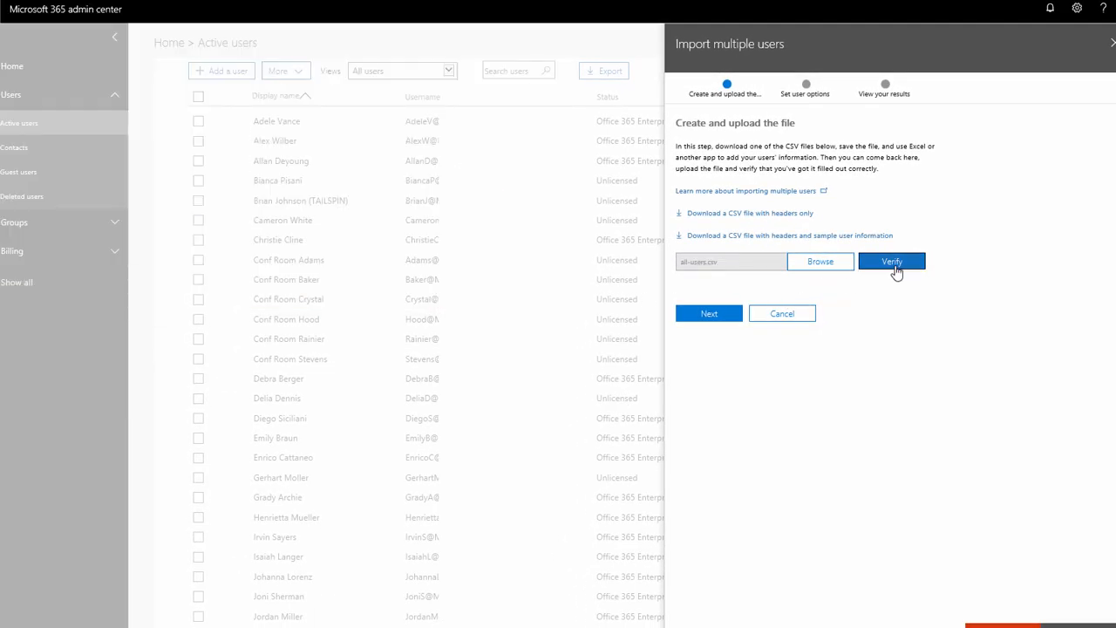
click(892, 261)
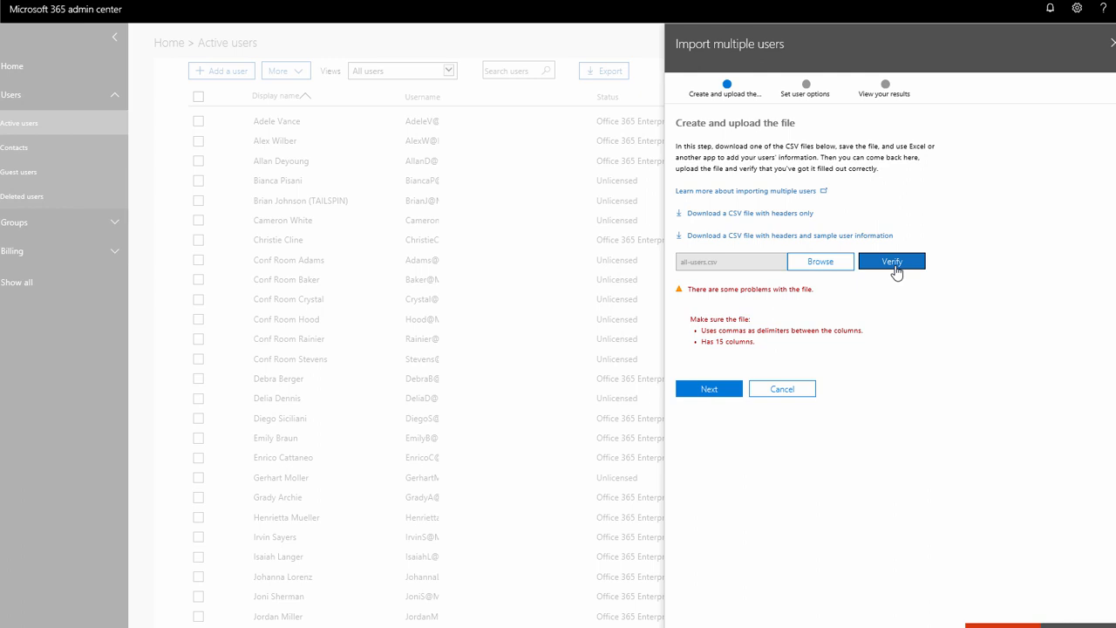
mouse_move(900, 273)
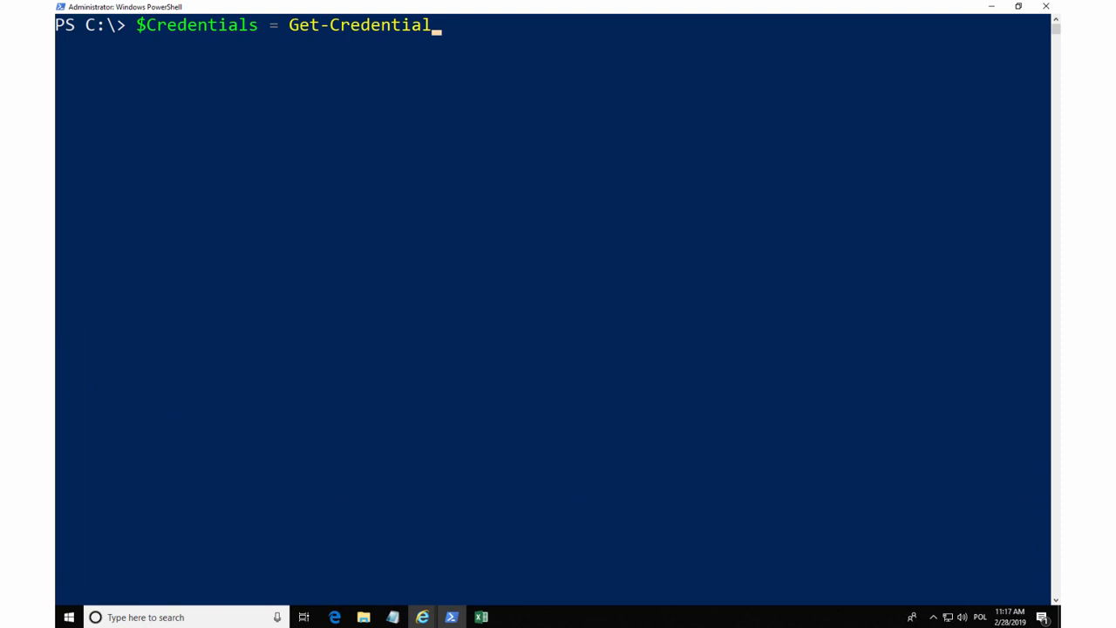
key(Enter)
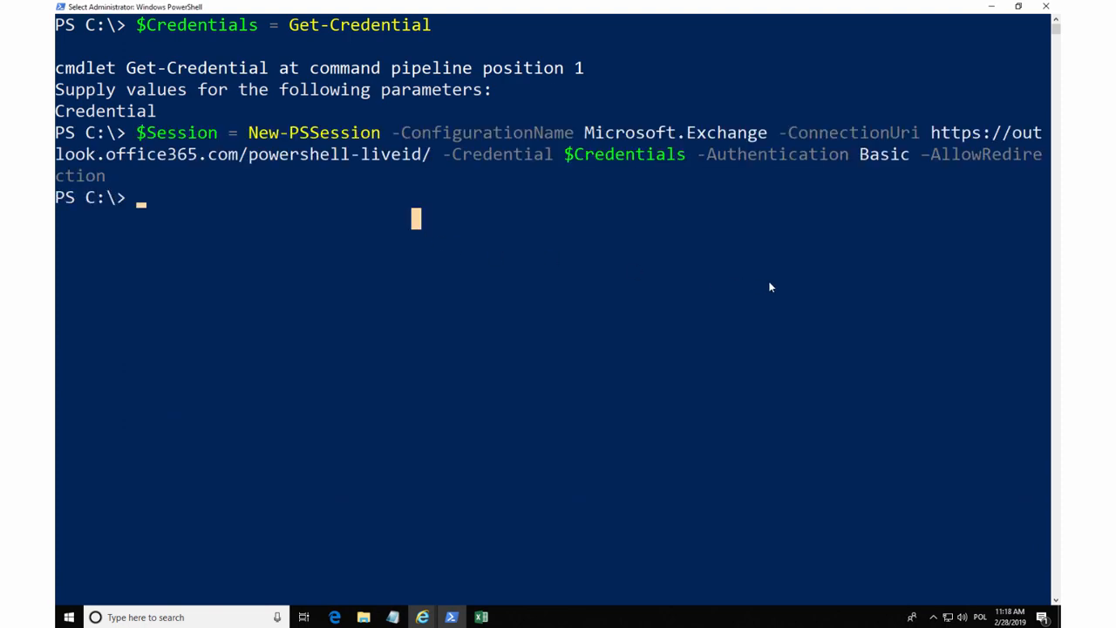